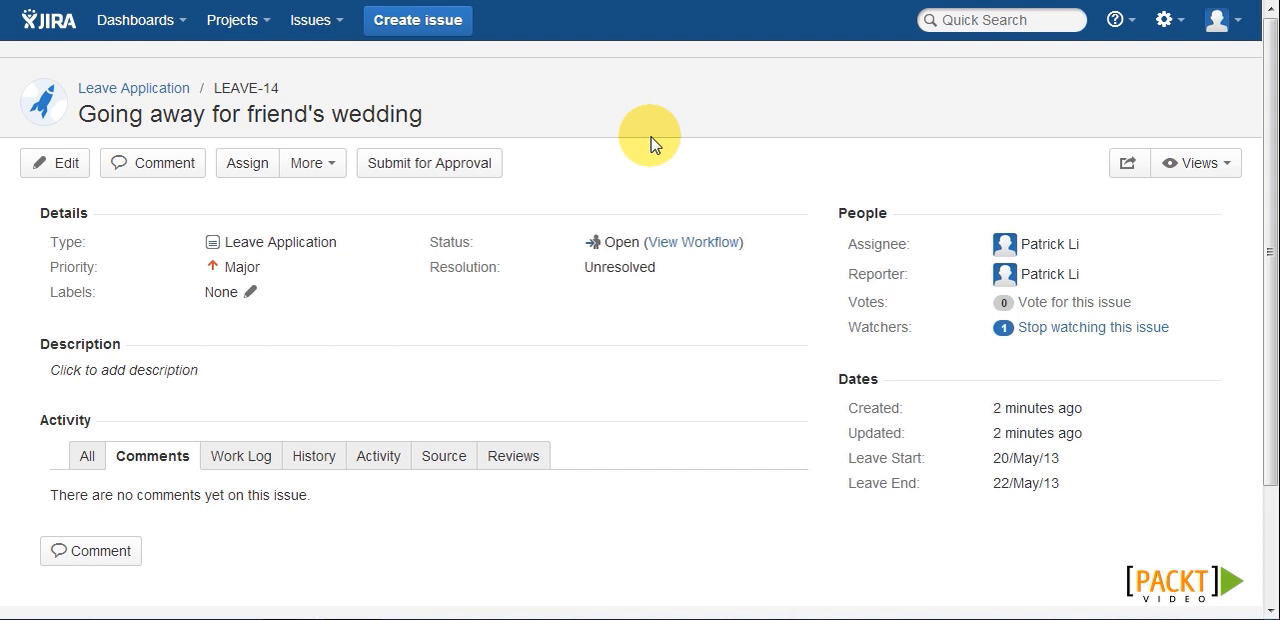
mouse_move(622, 144)
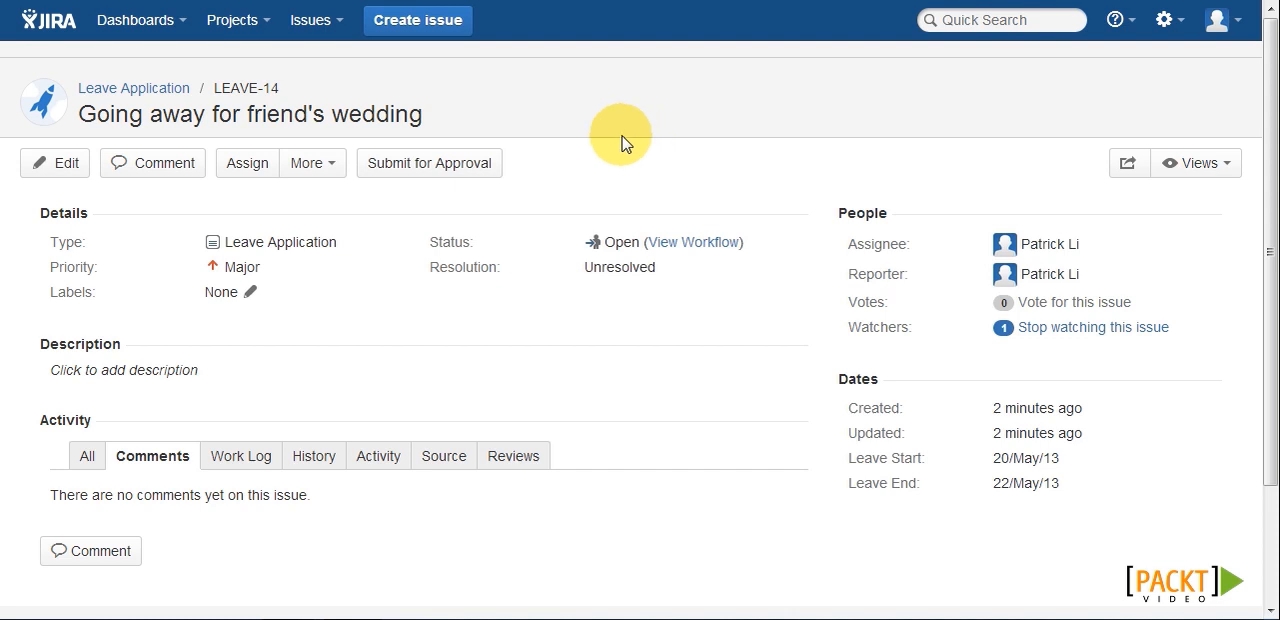
Step: Submit leave request LEAVE-14 for approval, assigning it to the Manager user
left_click(428, 162)
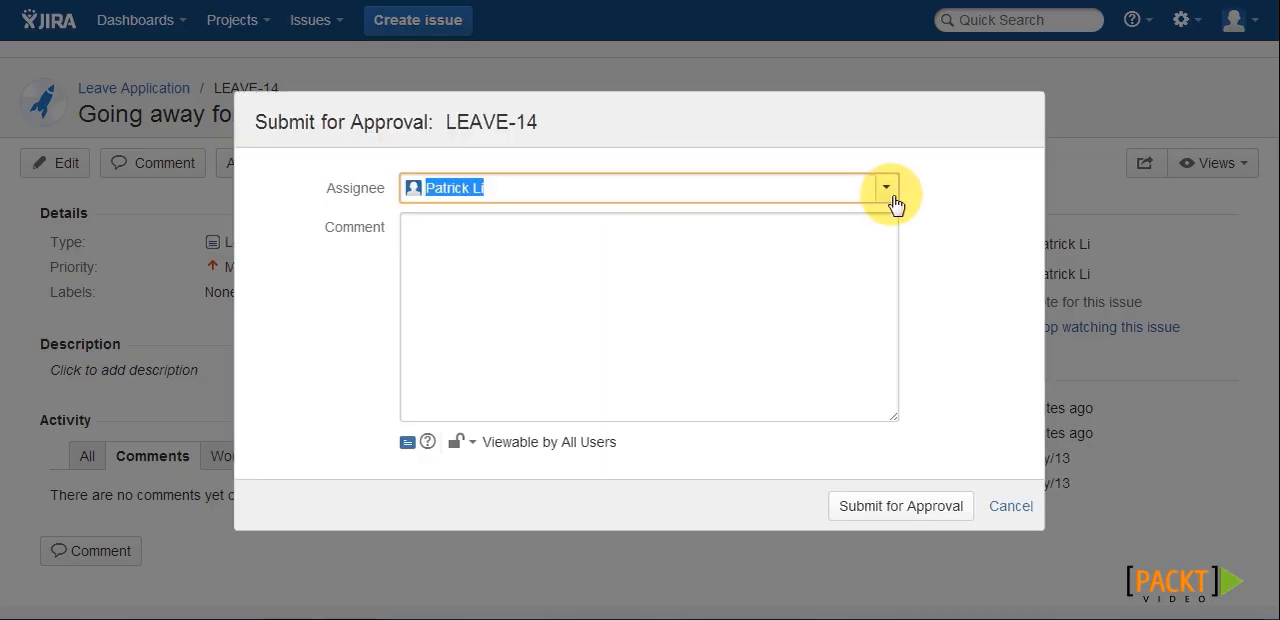
left_click(884, 188)
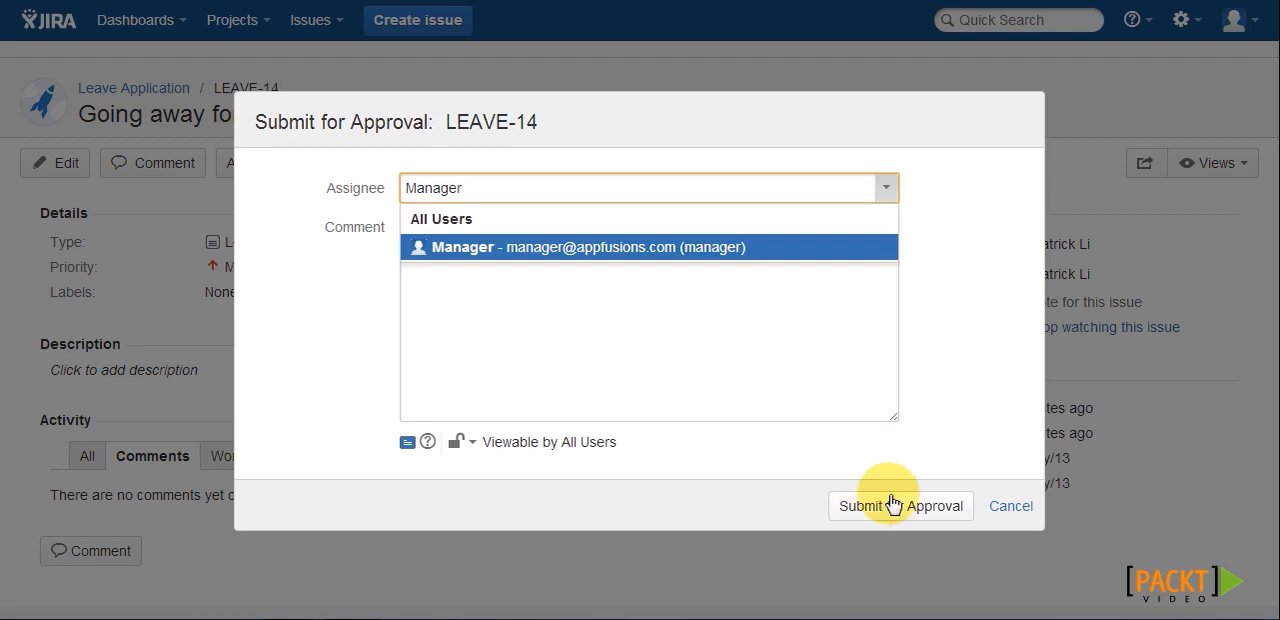
left_click(900, 506)
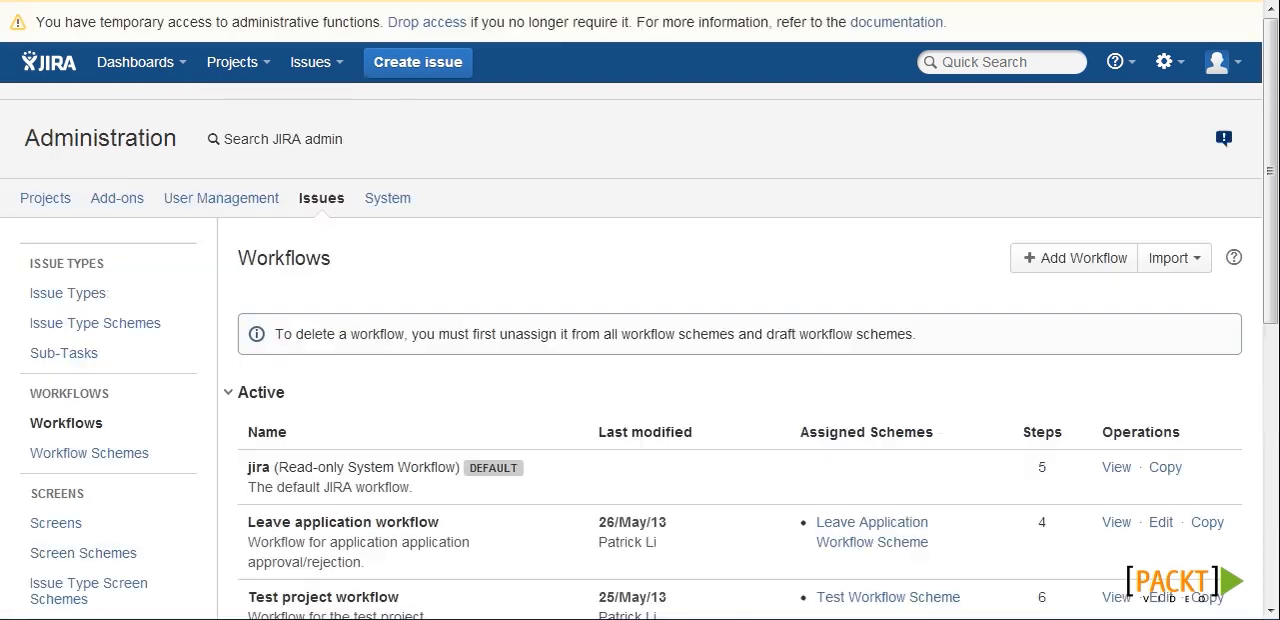
Step: Edit the Leave application workflow as a draft and bring its status diagram into view
scroll("down", 3)
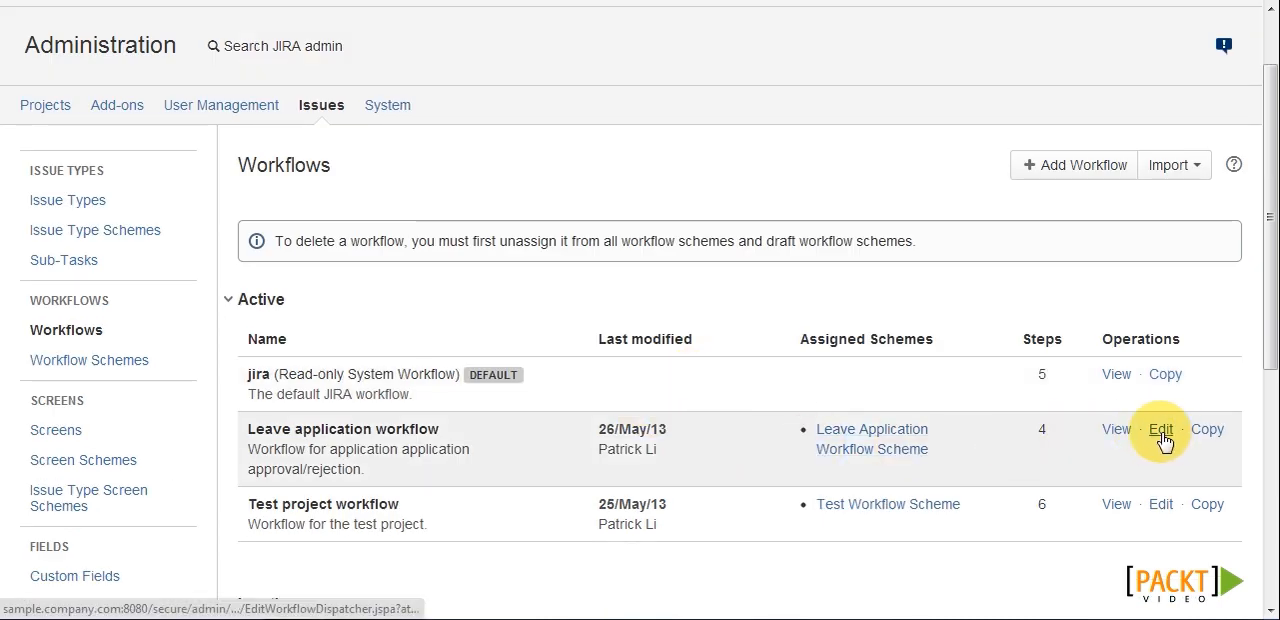
left_click(1160, 428)
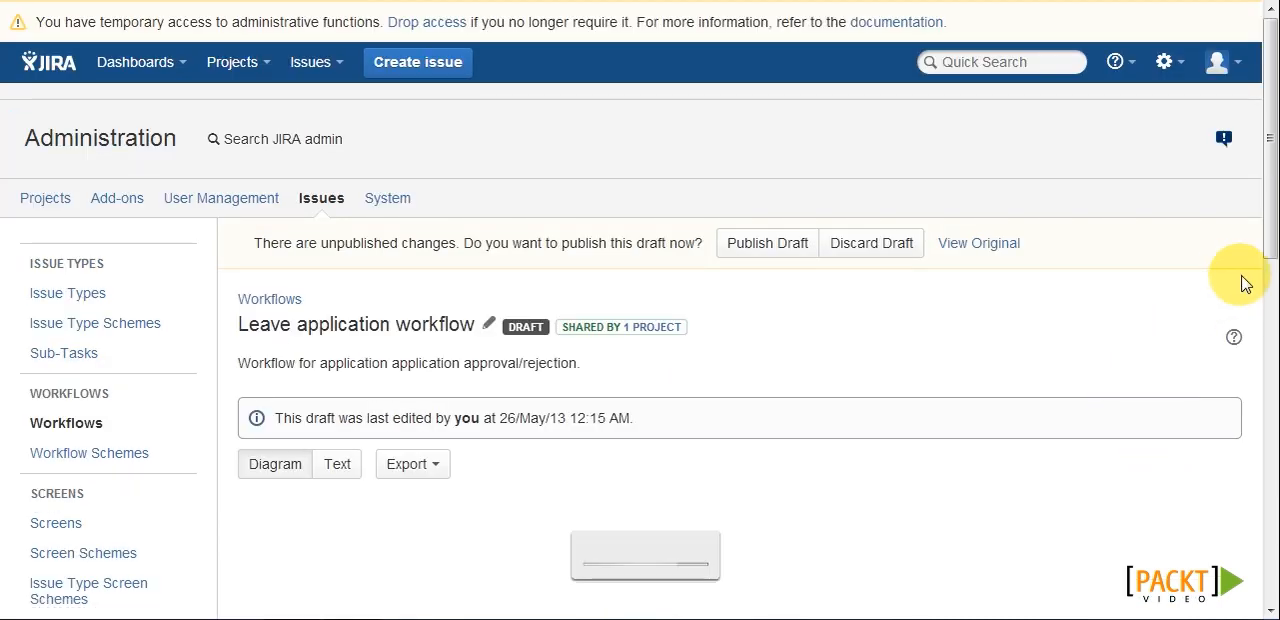
scroll("down", 3)
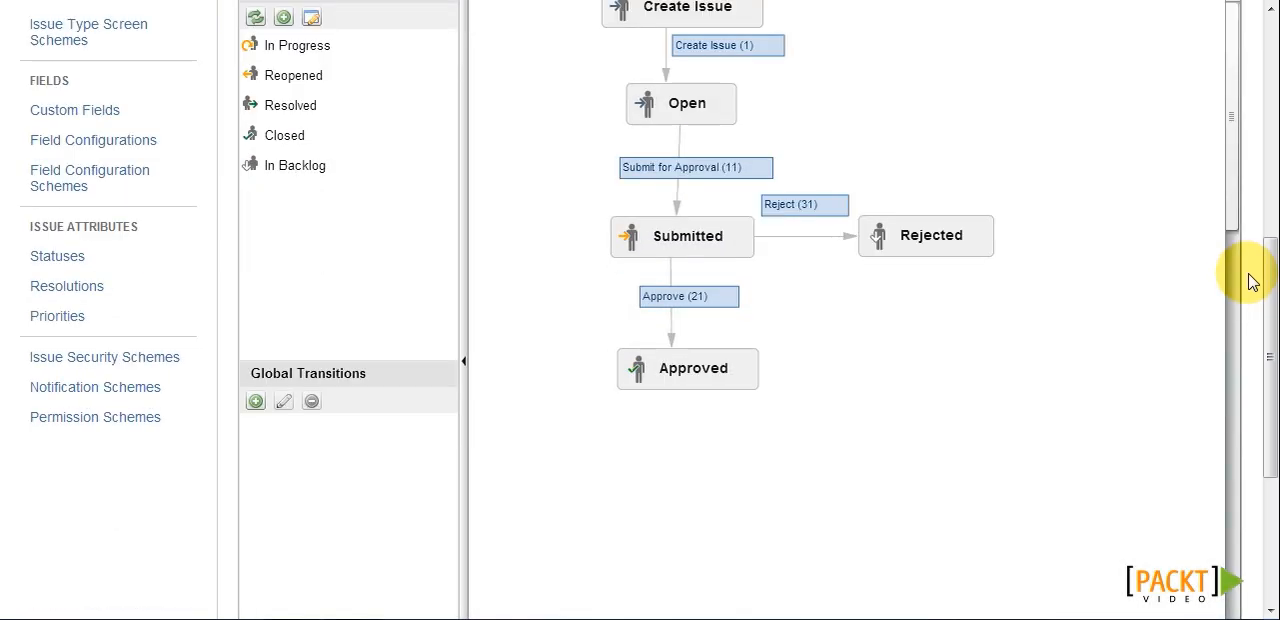
mouse_move(1004, 332)
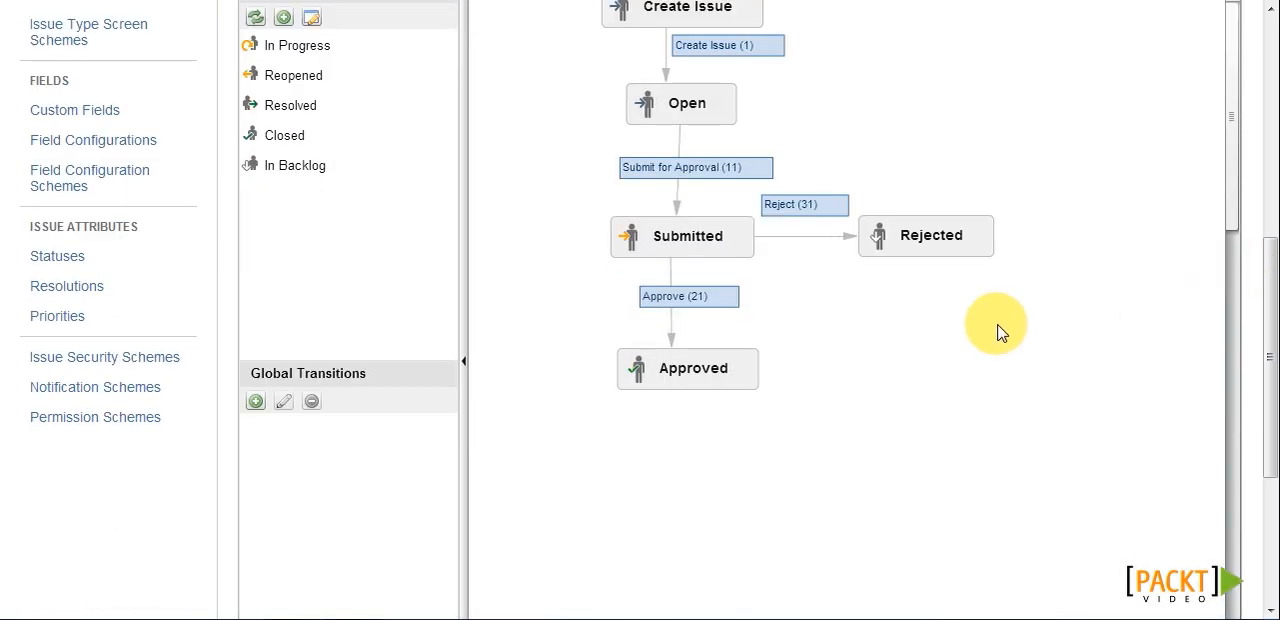
mouse_move(720, 296)
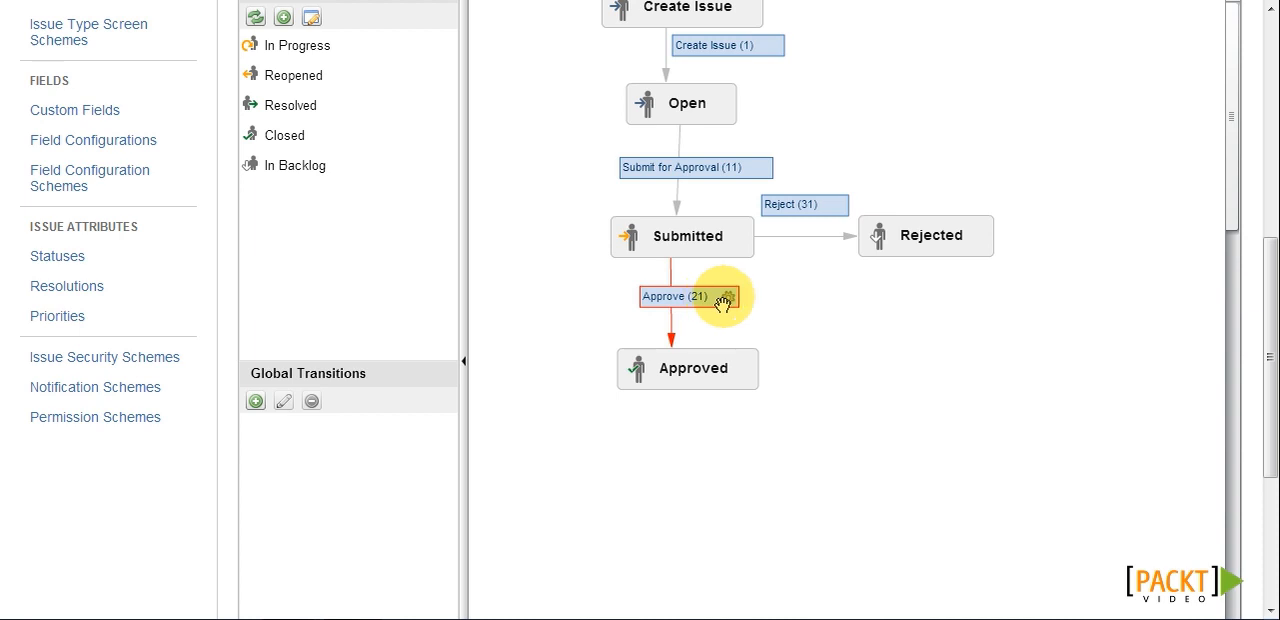
Step: Add a User Is In Group condition on the Approve transition limited to the managers group
left_click(728, 296)
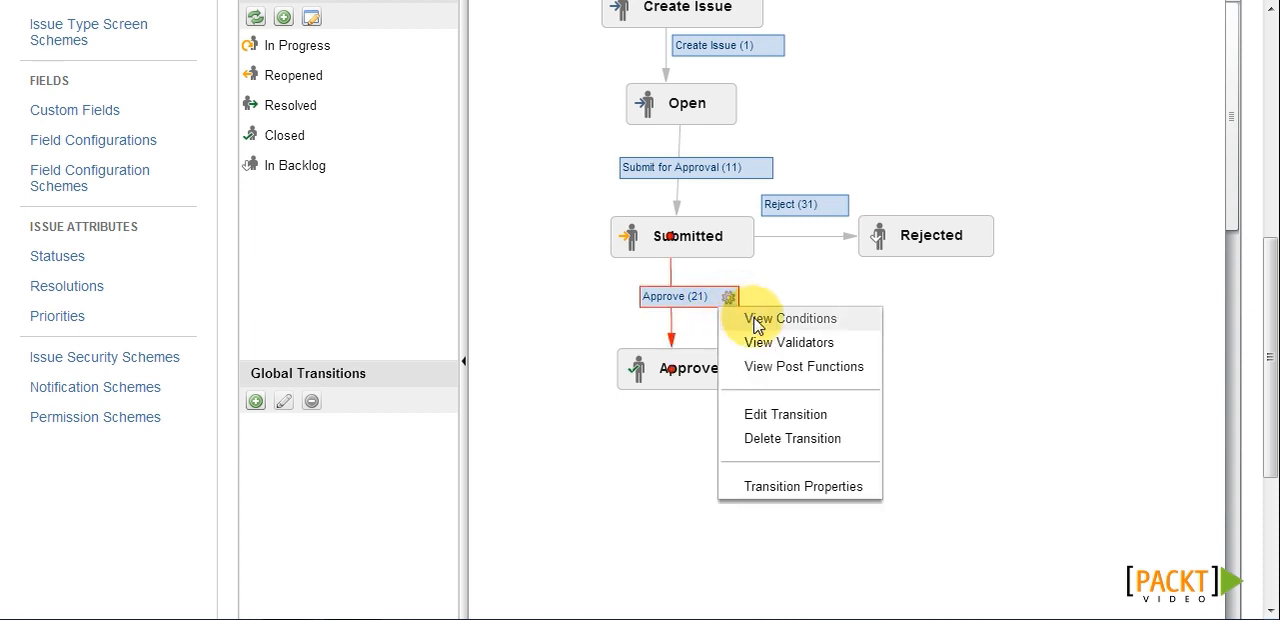
left_click(790, 318)
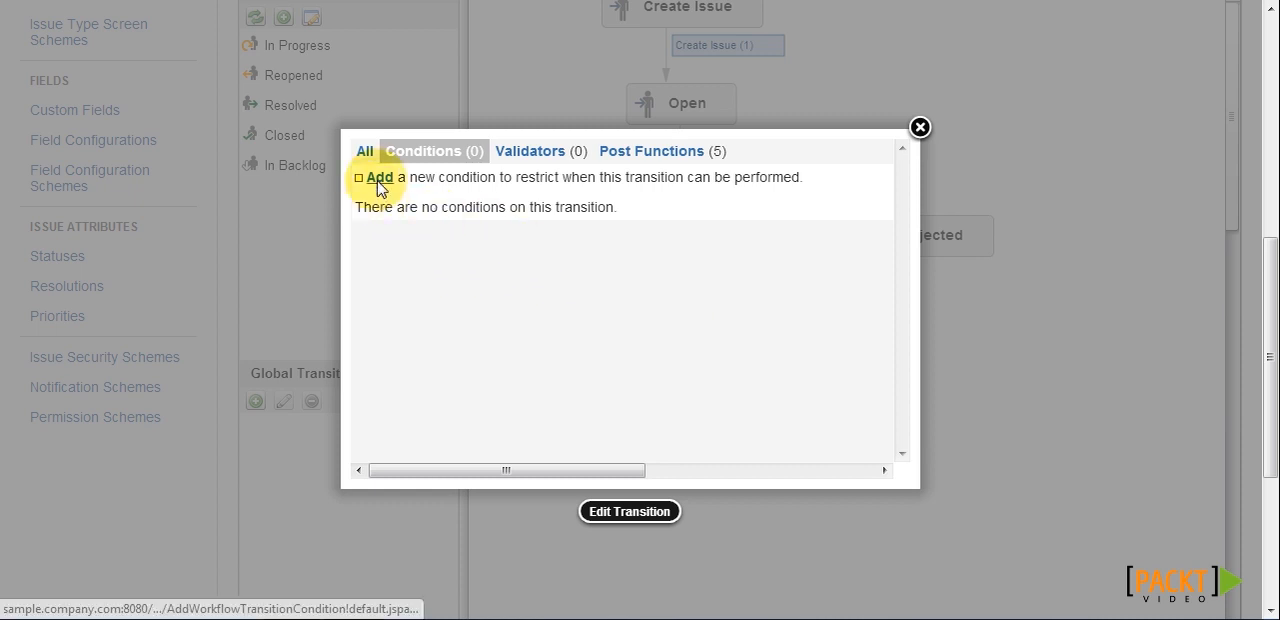
left_click(380, 176)
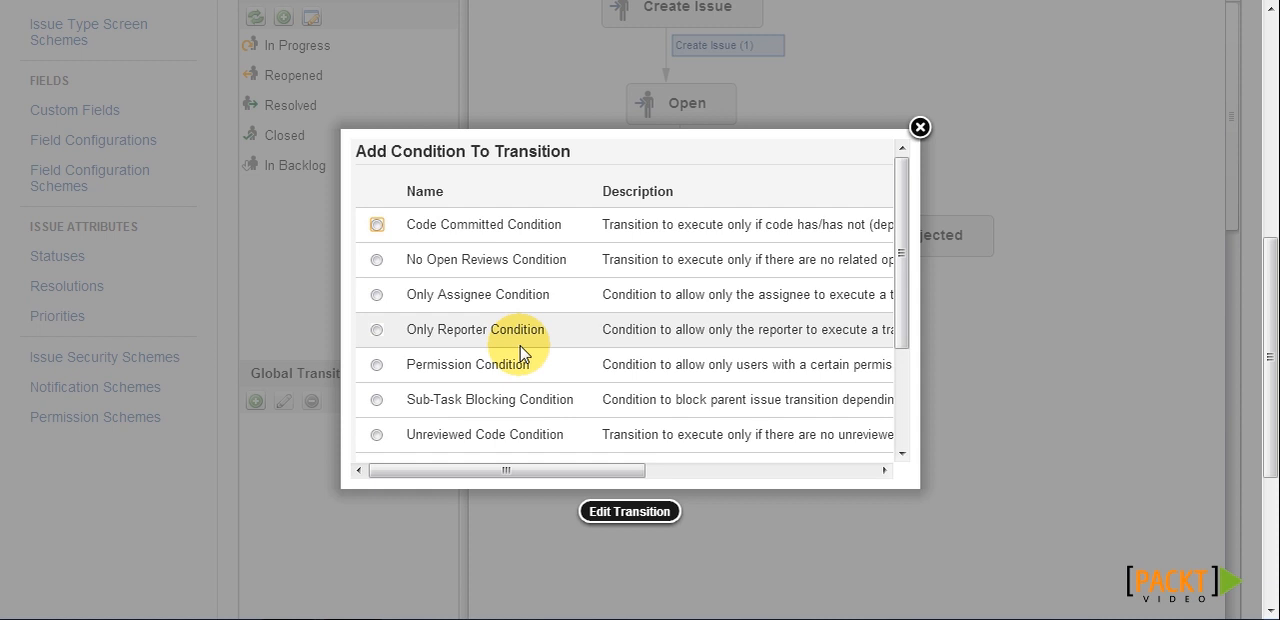
left_click(376, 328)
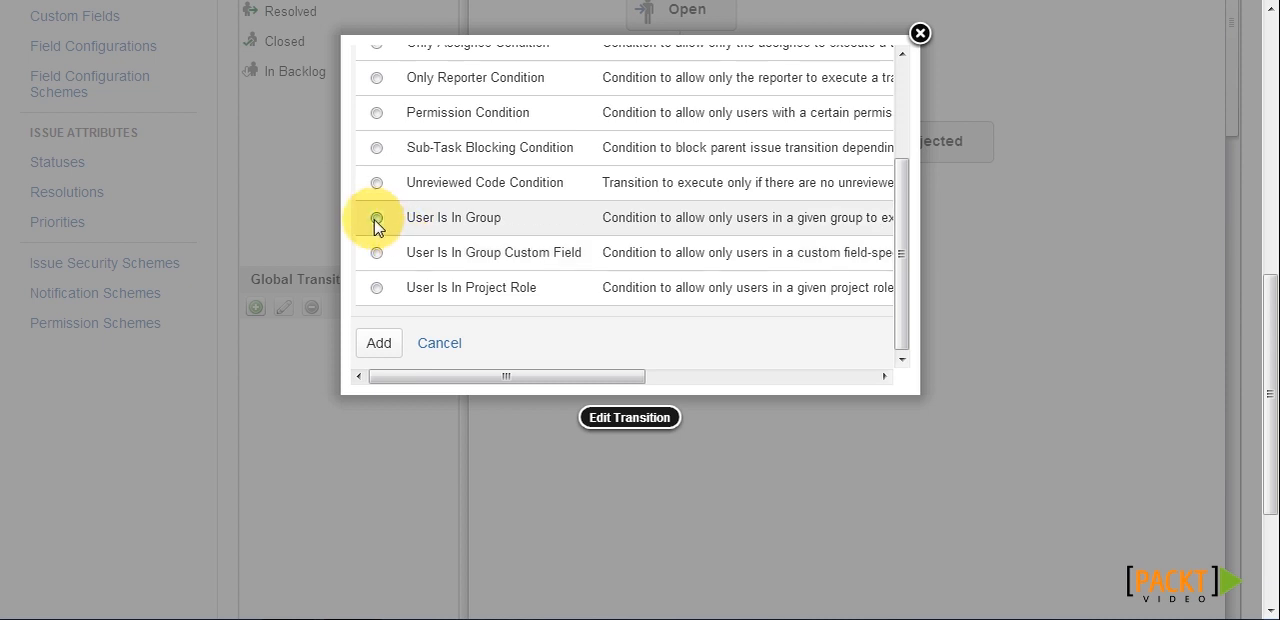
left_click(376, 216)
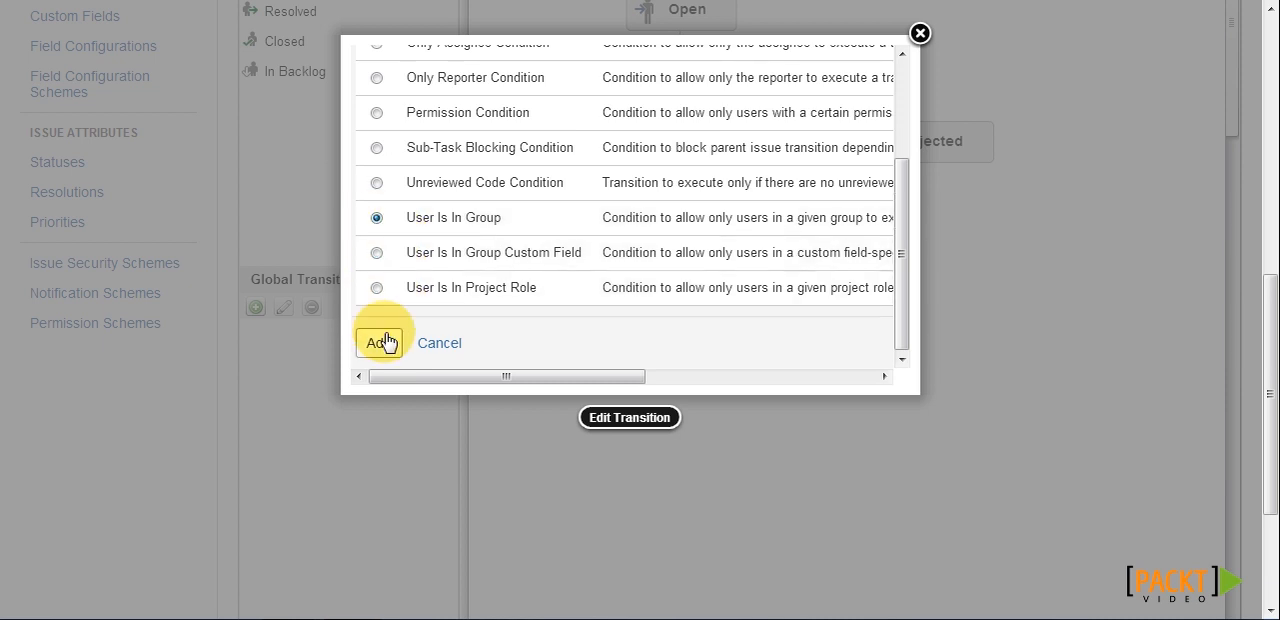
left_click(380, 342)
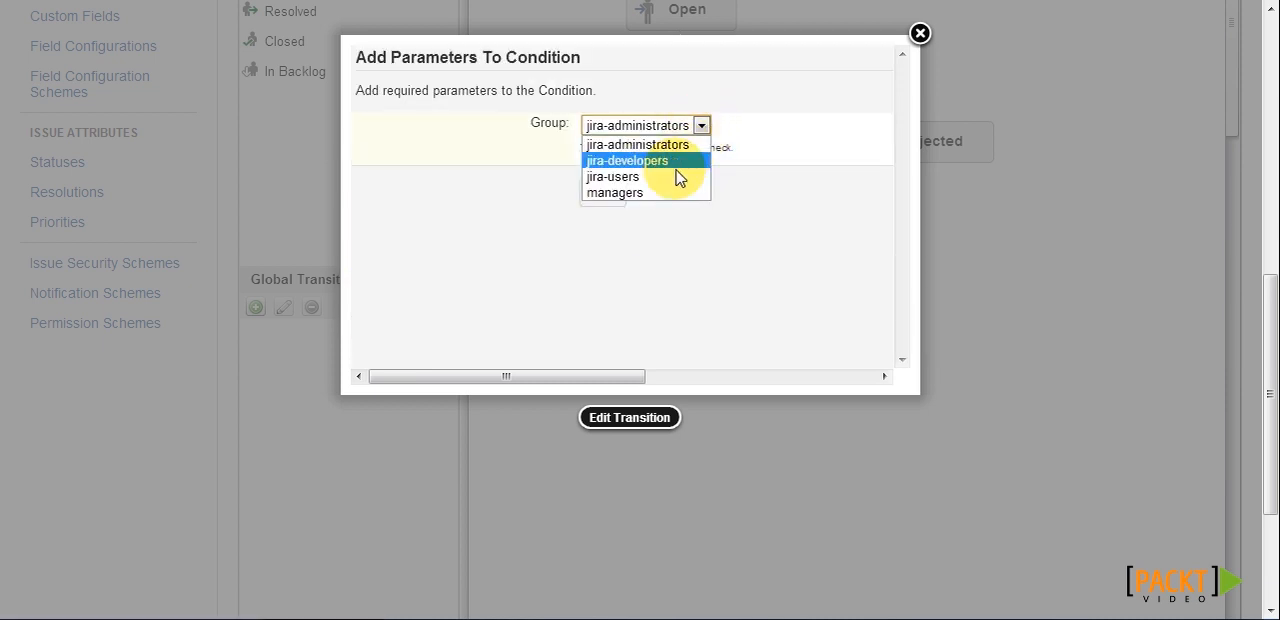
left_click(614, 192)
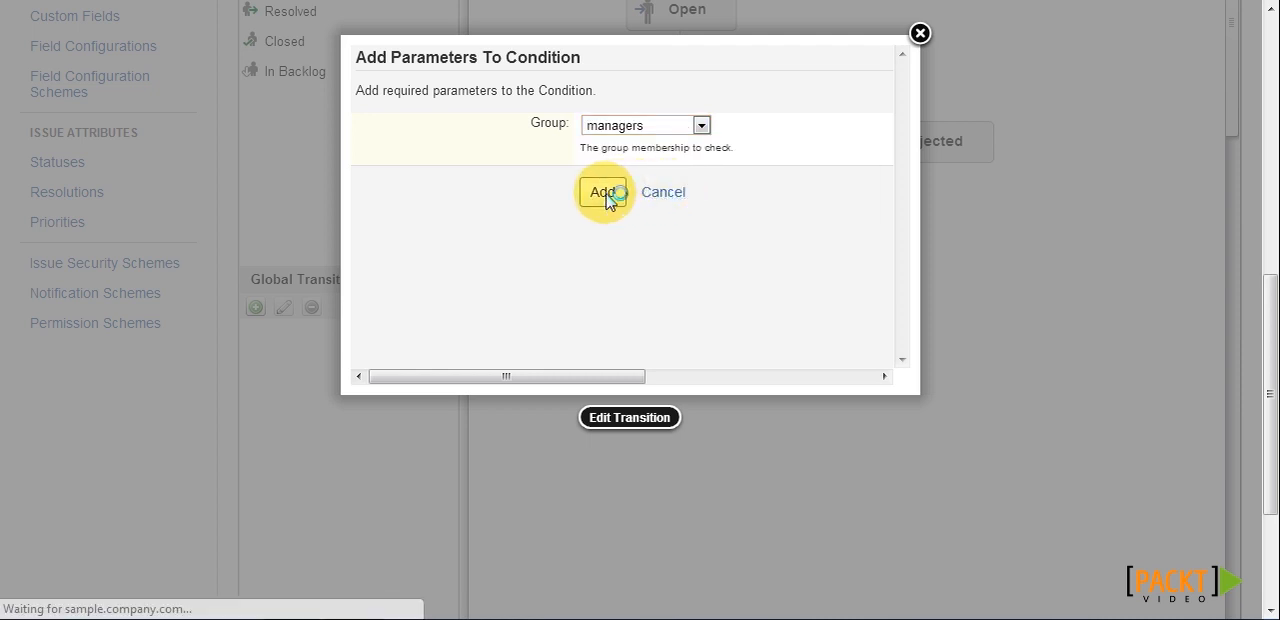
left_click(602, 192)
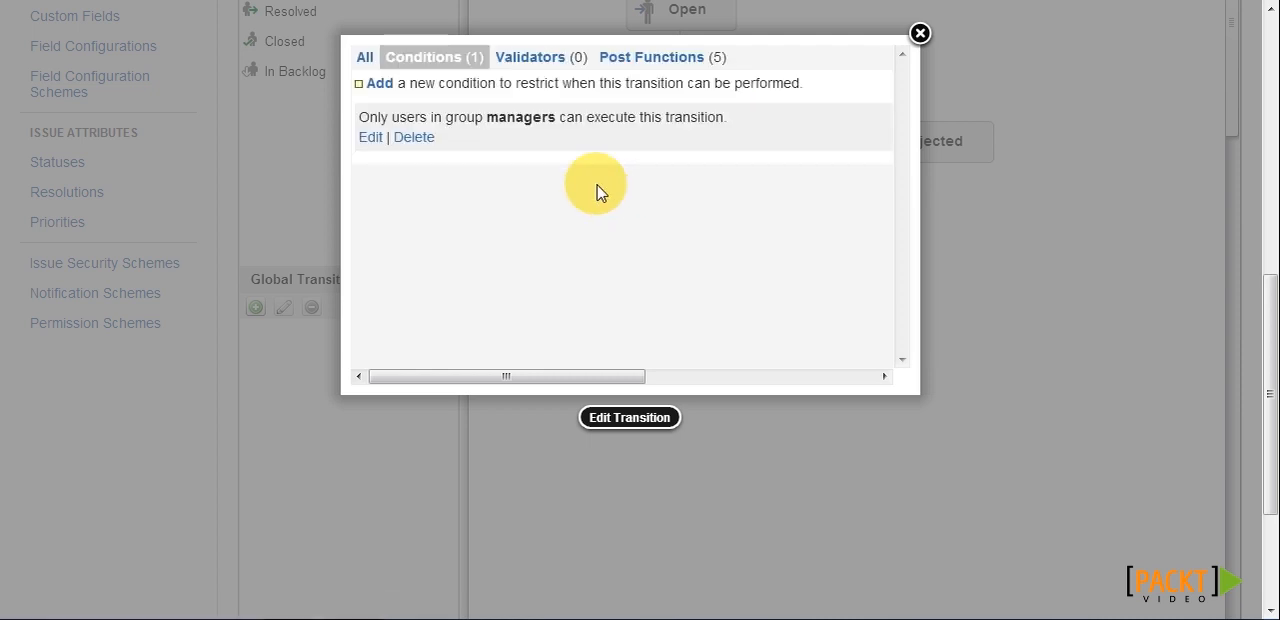
mouse_move(424, 136)
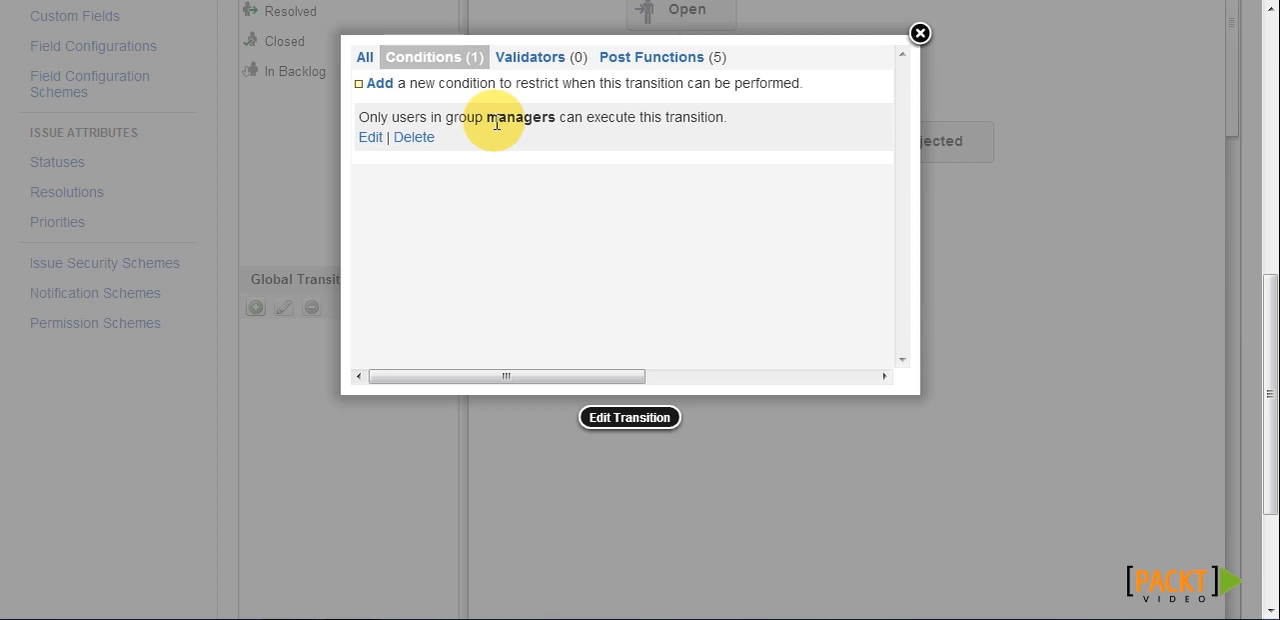
Step: Add the assignee-only condition to Approve and combine it with the managers-group condition using OR
left_click(380, 84)
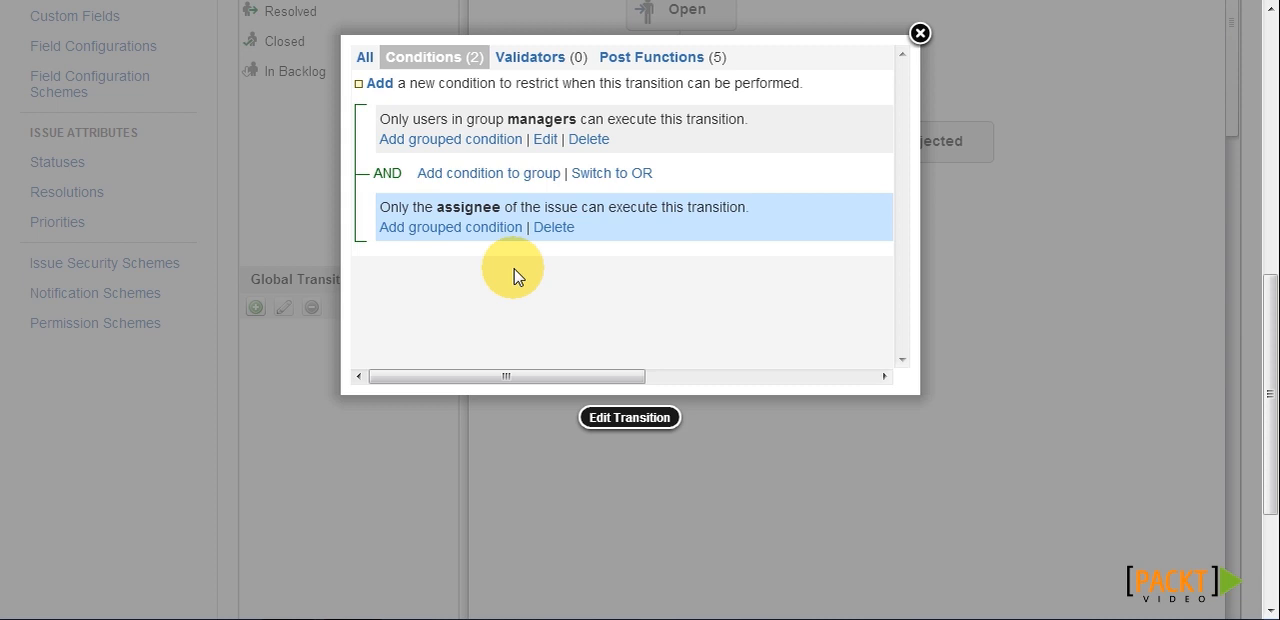
mouse_move(564, 268)
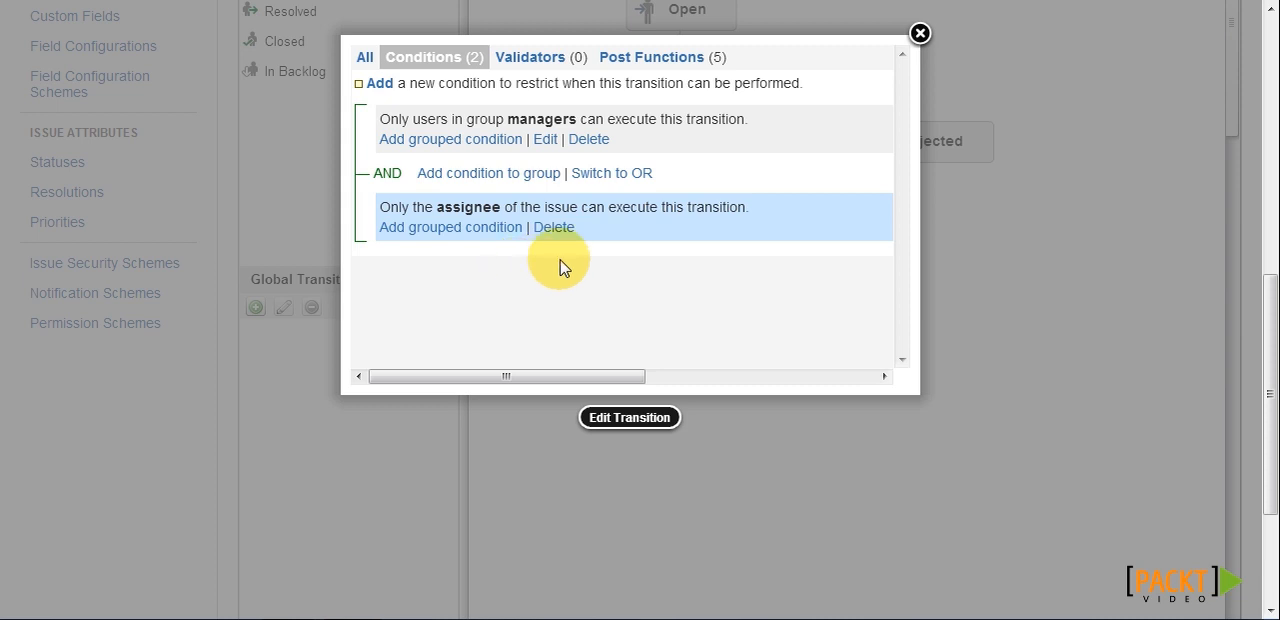
mouse_move(632, 188)
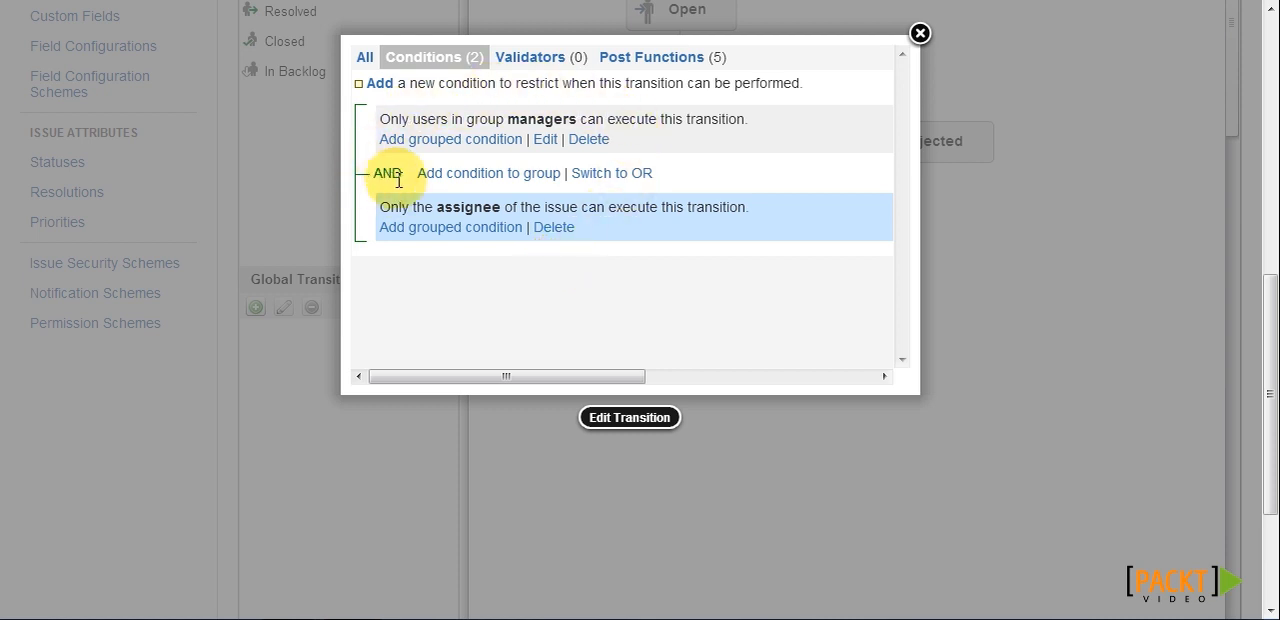
mouse_move(614, 192)
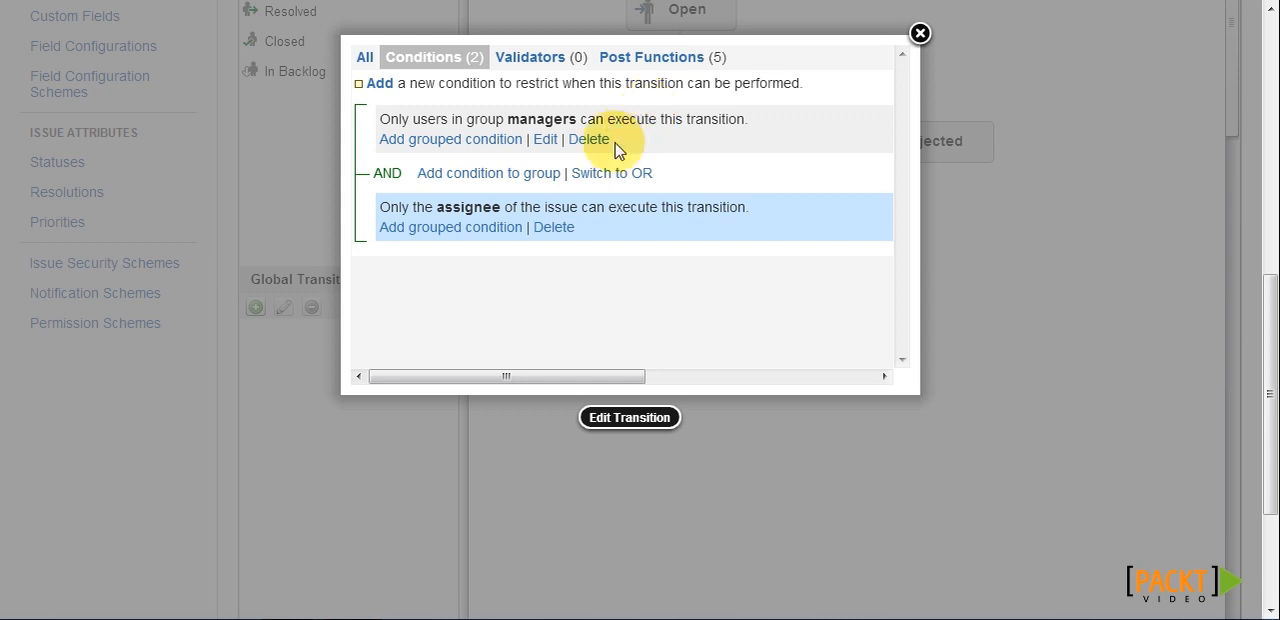
left_click(612, 172)
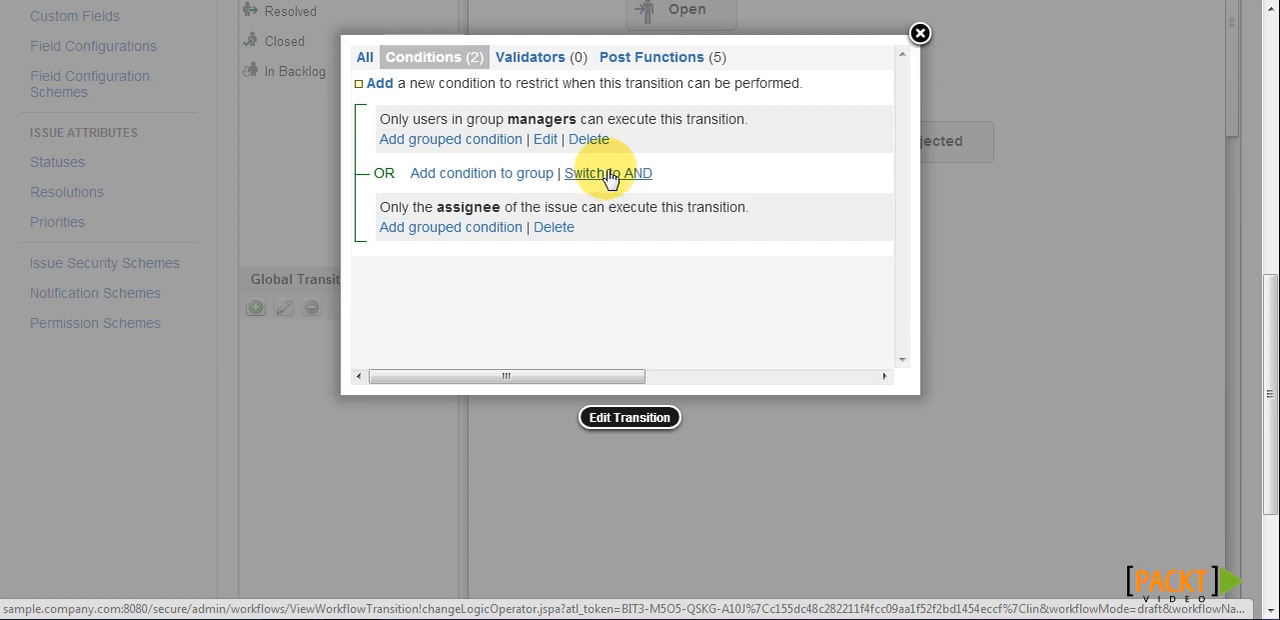
left_click(608, 172)
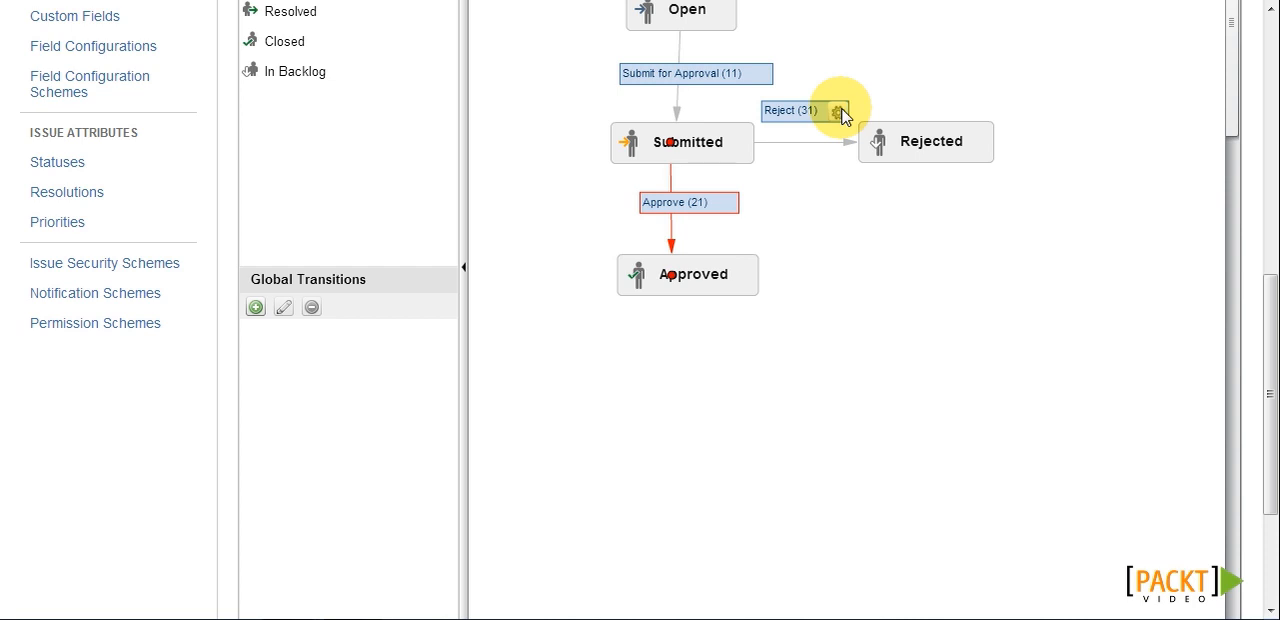
Step: Give the Reject transition the managers-group condition plus the assignee-only condition
left_click(840, 110)
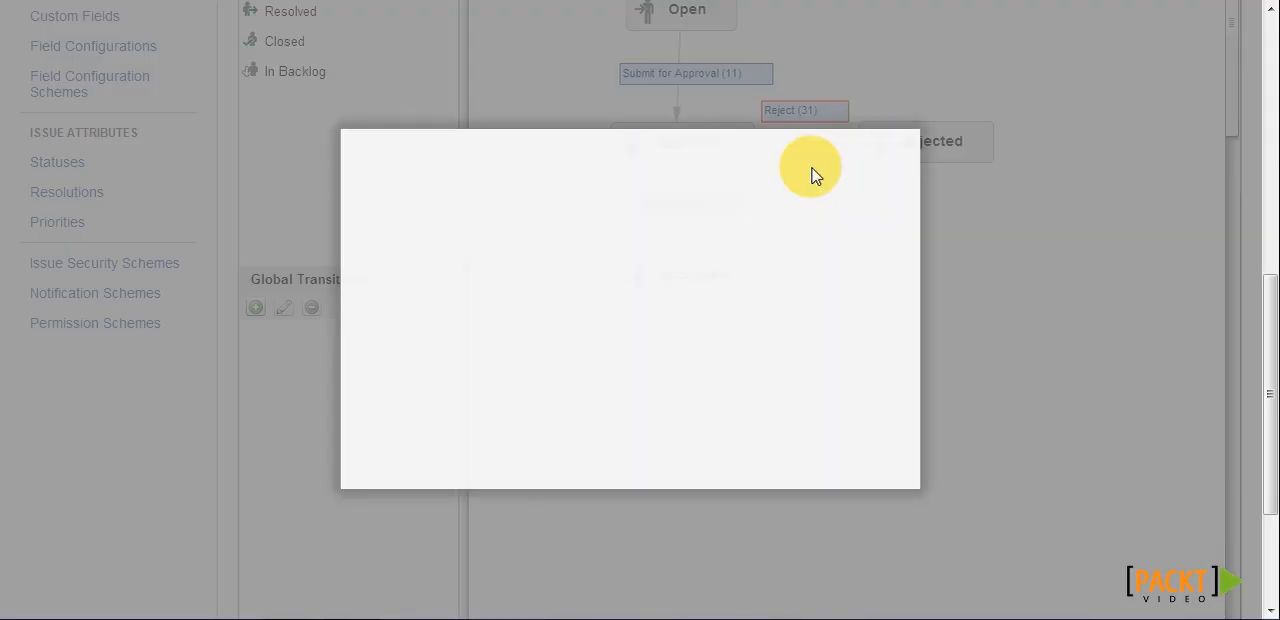
left_click(376, 260)
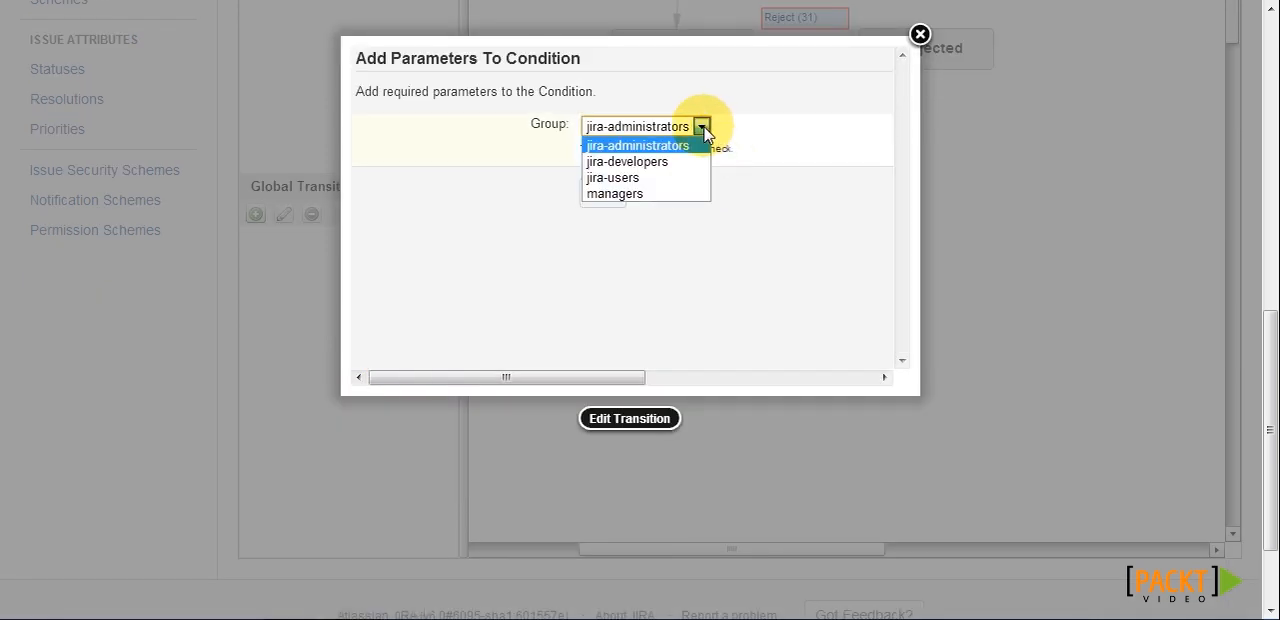
left_click(614, 192)
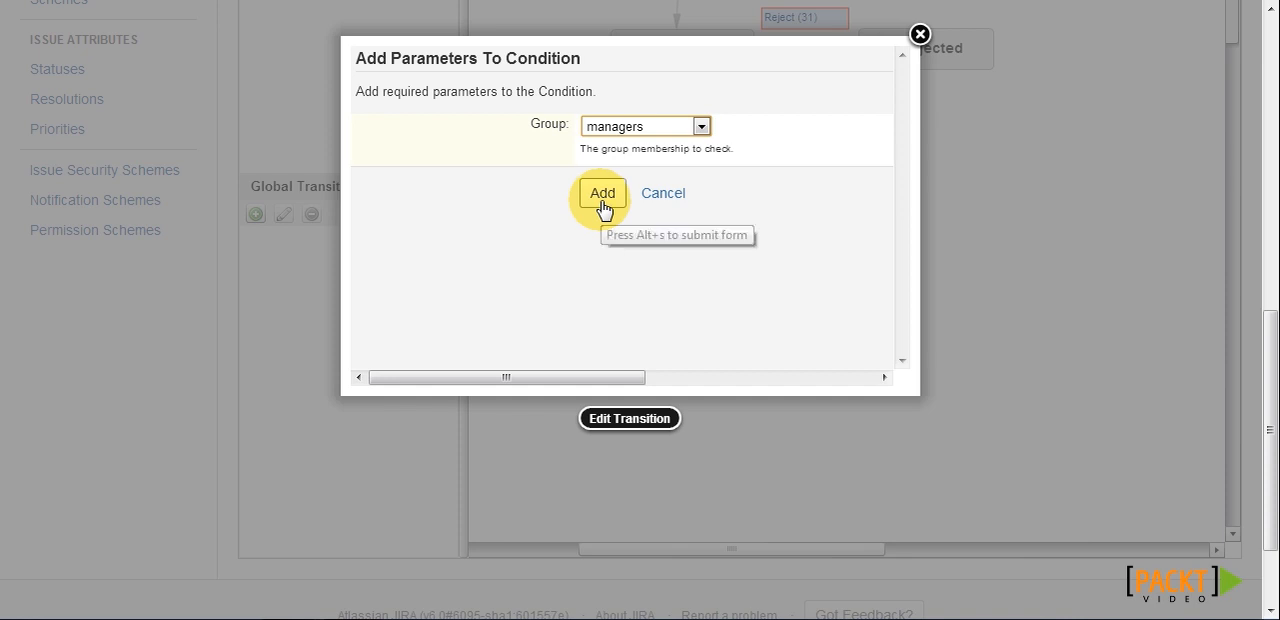
left_click(602, 192)
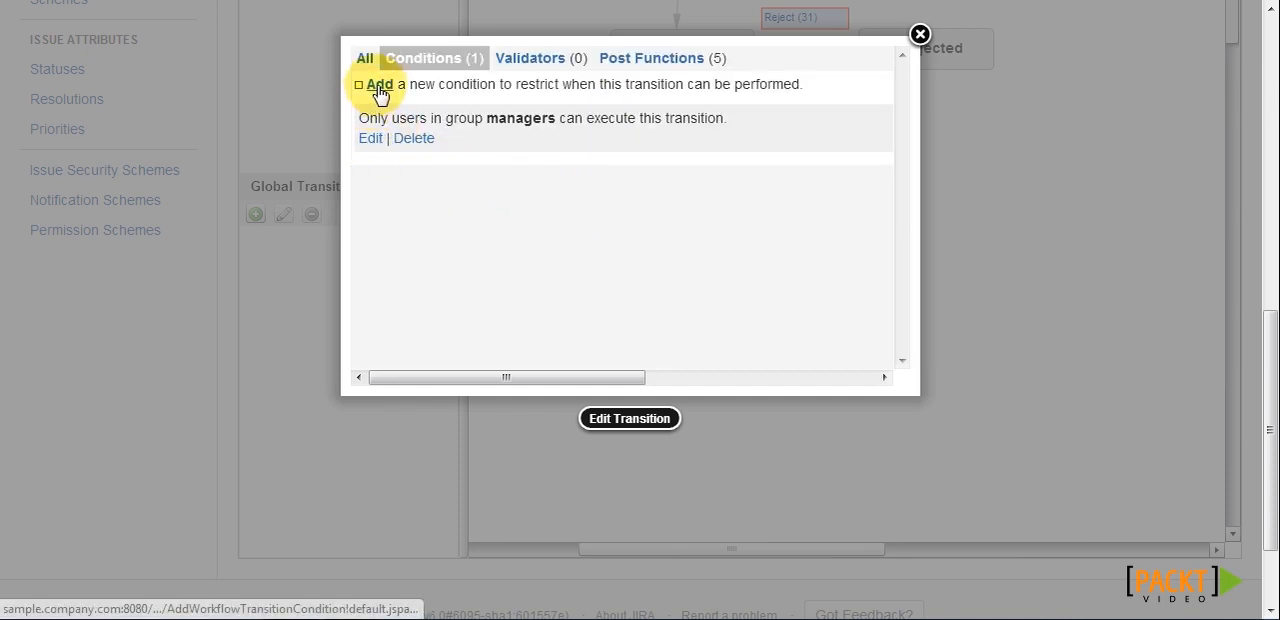
left_click(380, 84)
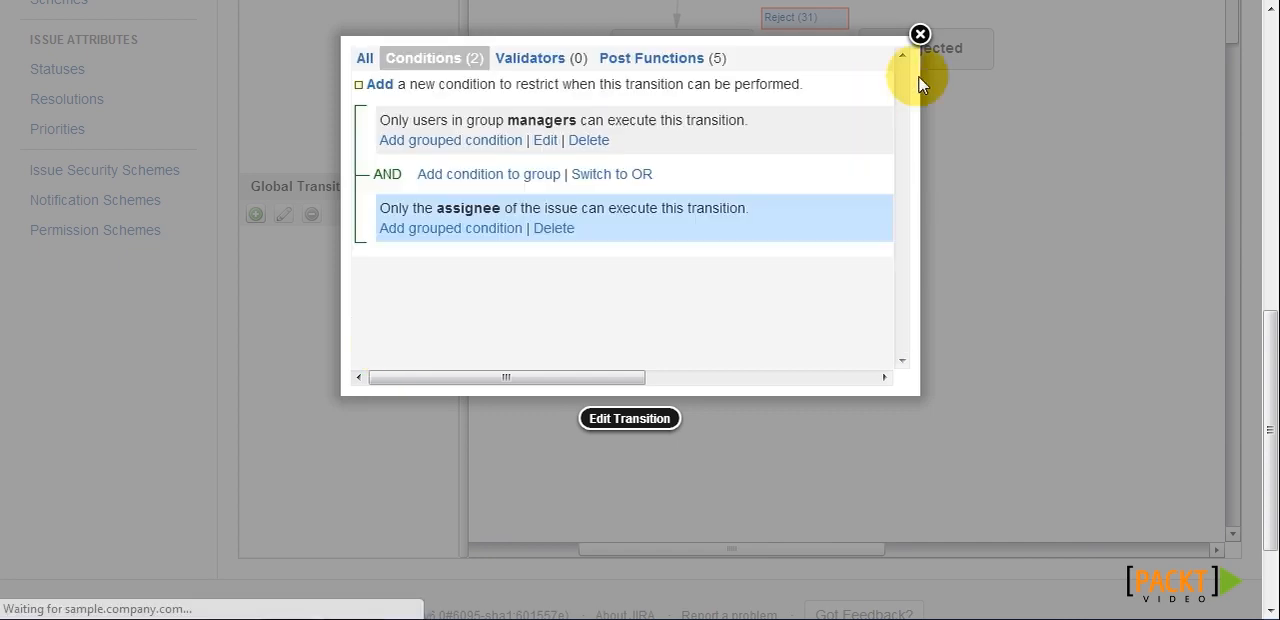
left_click(918, 34)
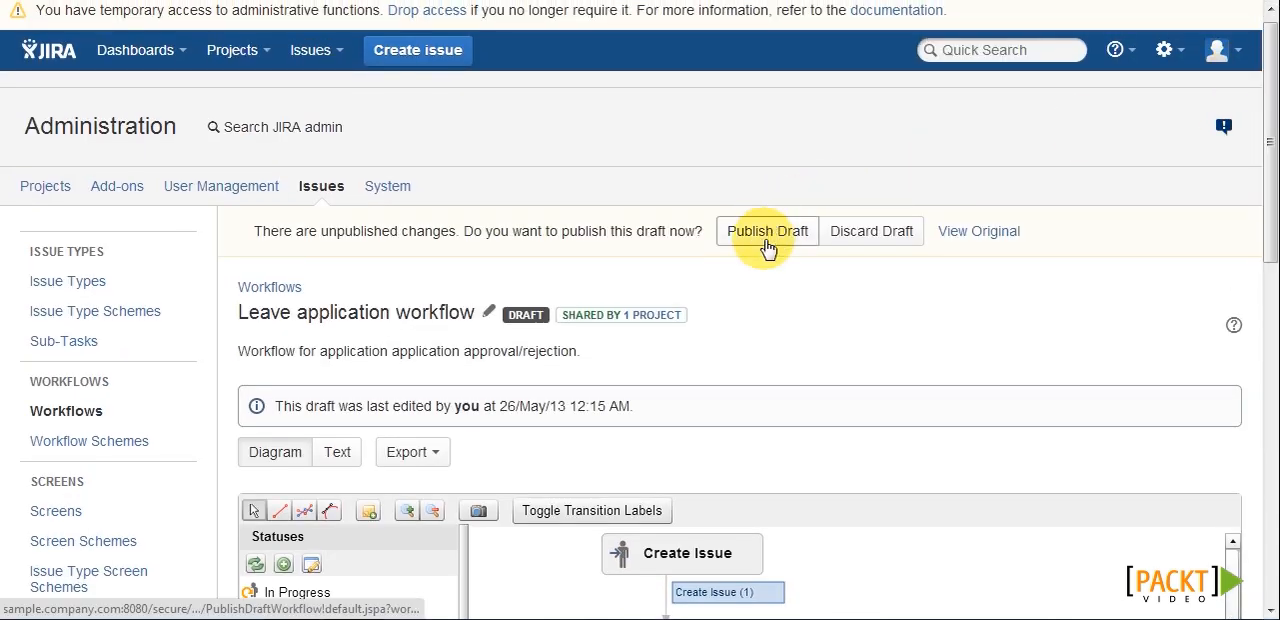
Step: Publish the workflow draft, keeping a backup copy of the old workflow
left_click(768, 232)
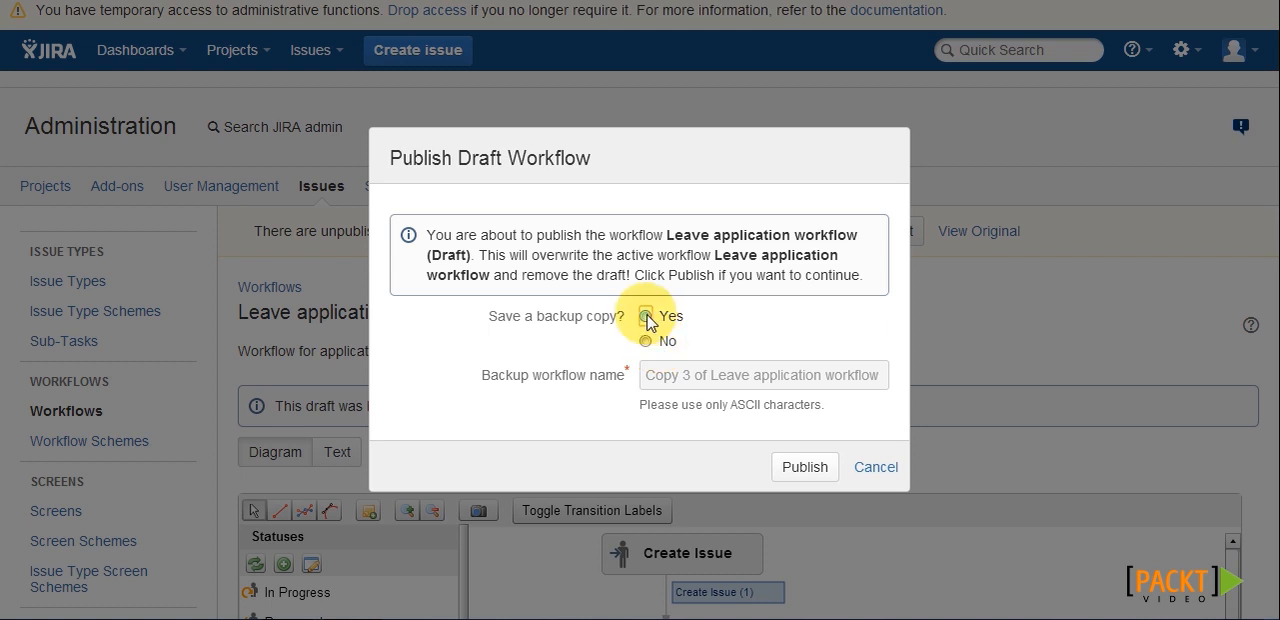
left_click(804, 466)
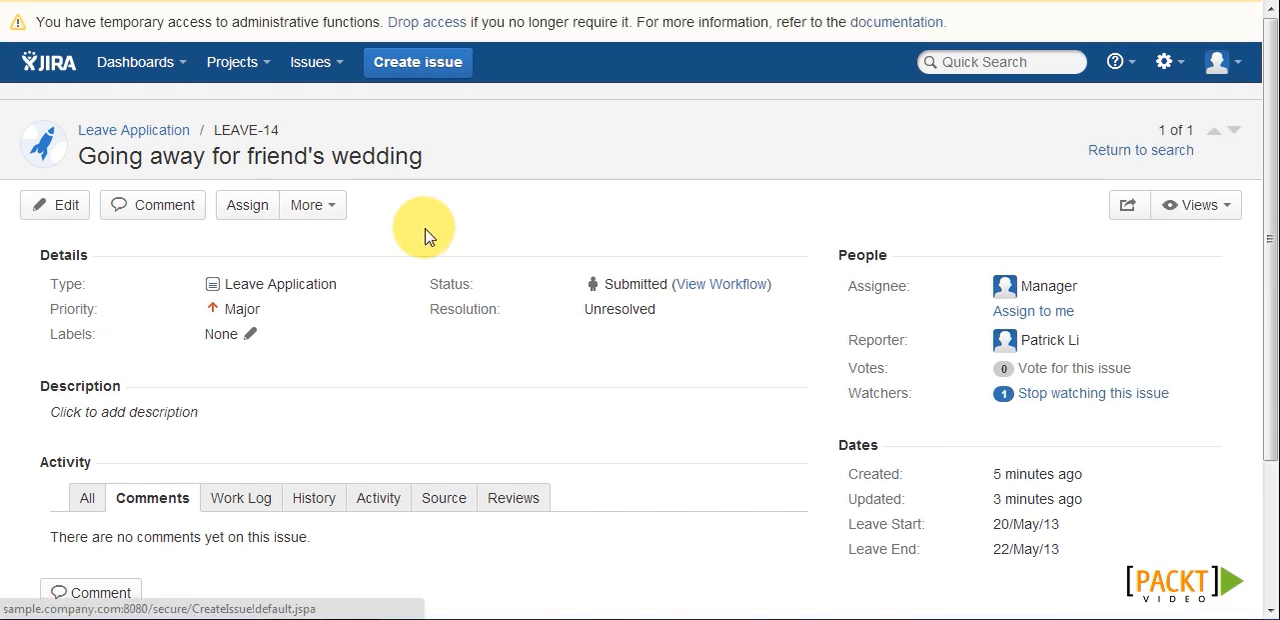
mouse_move(478, 208)
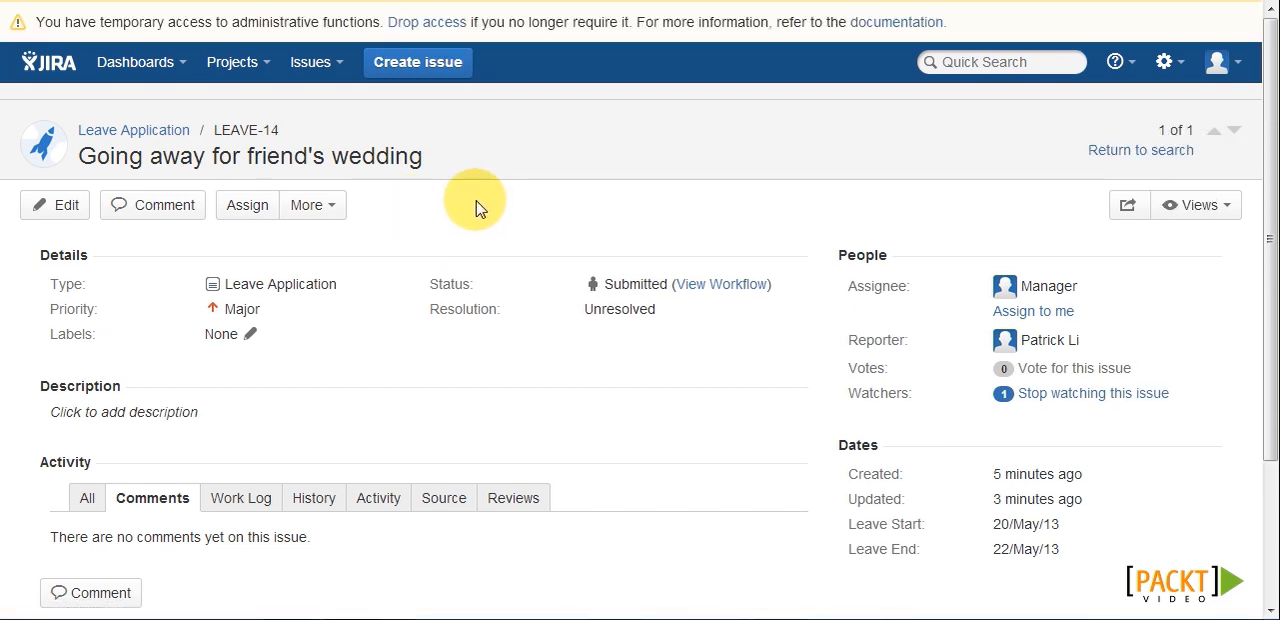
mouse_move(460, 196)
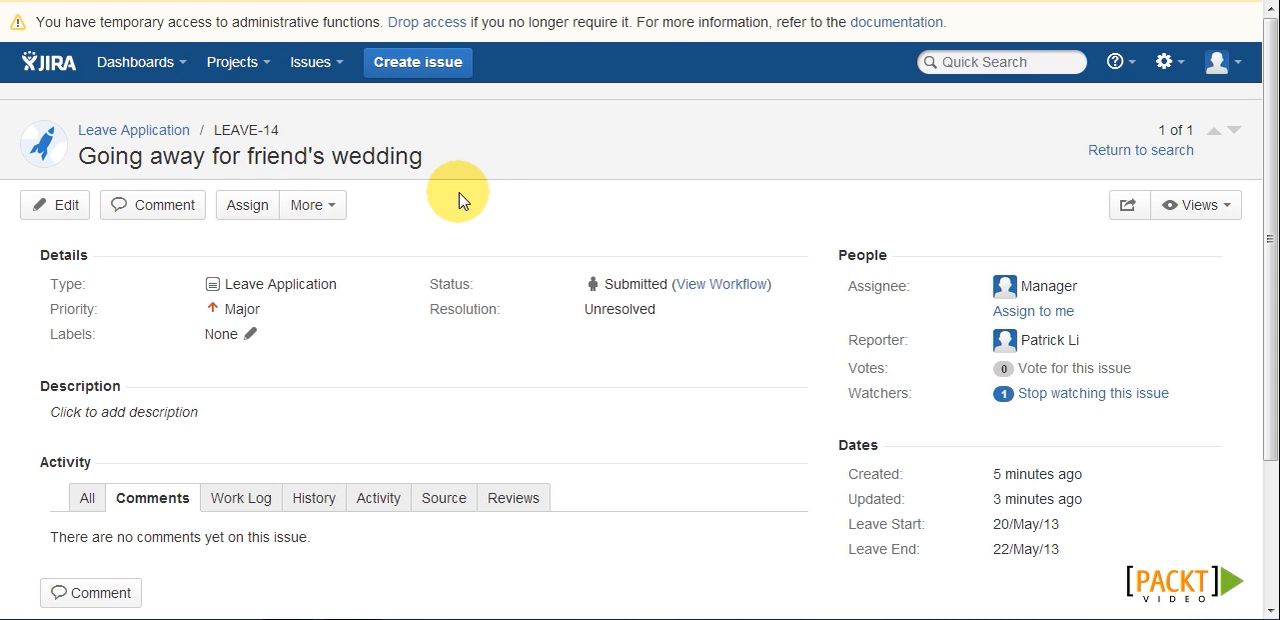
mouse_move(1220, 62)
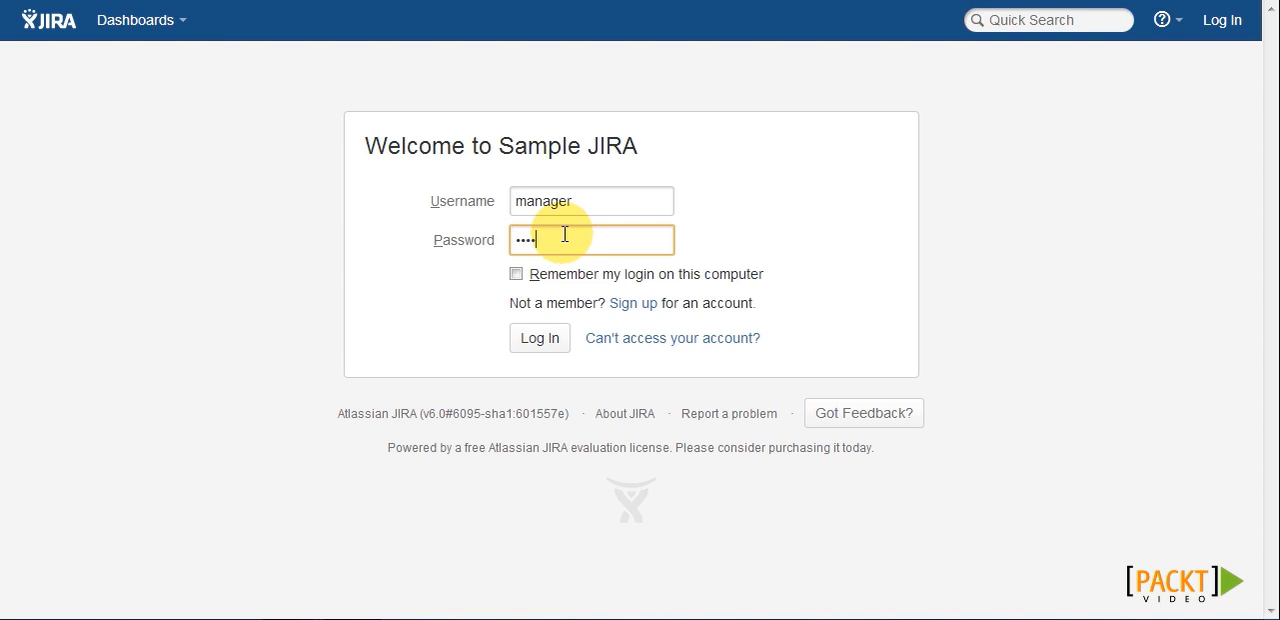
Step: Sign in as the manager user and open LEAVE-14 from the Assigned to Me gadget
left_click(540, 338)
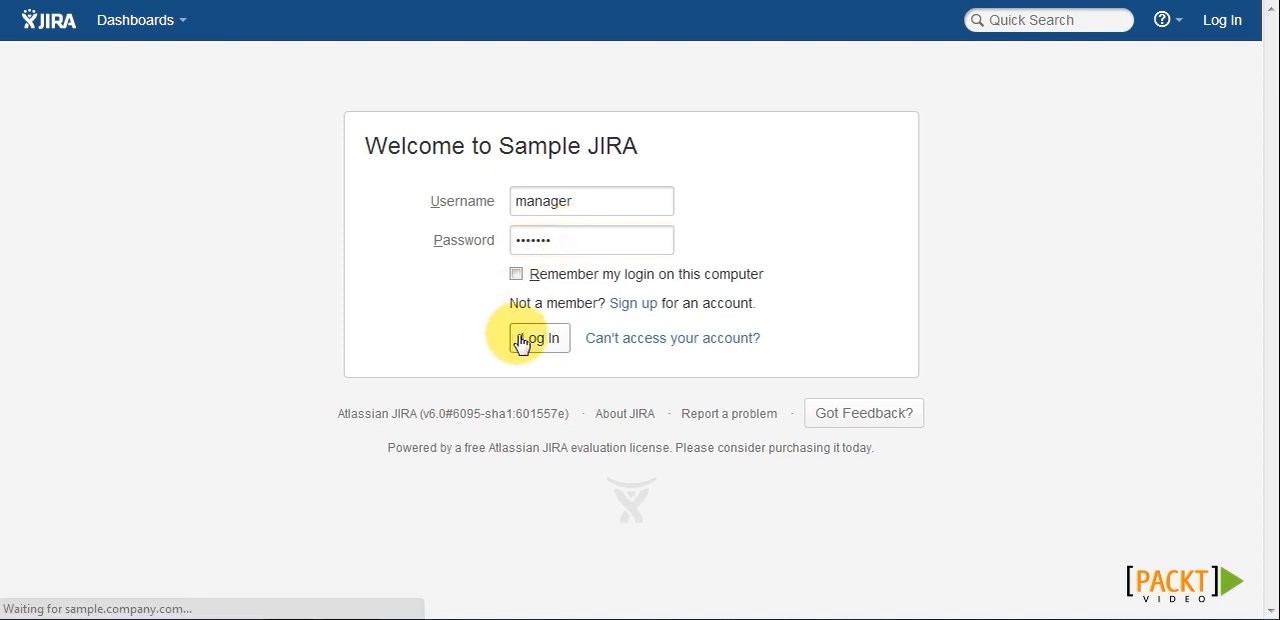
left_click(538, 336)
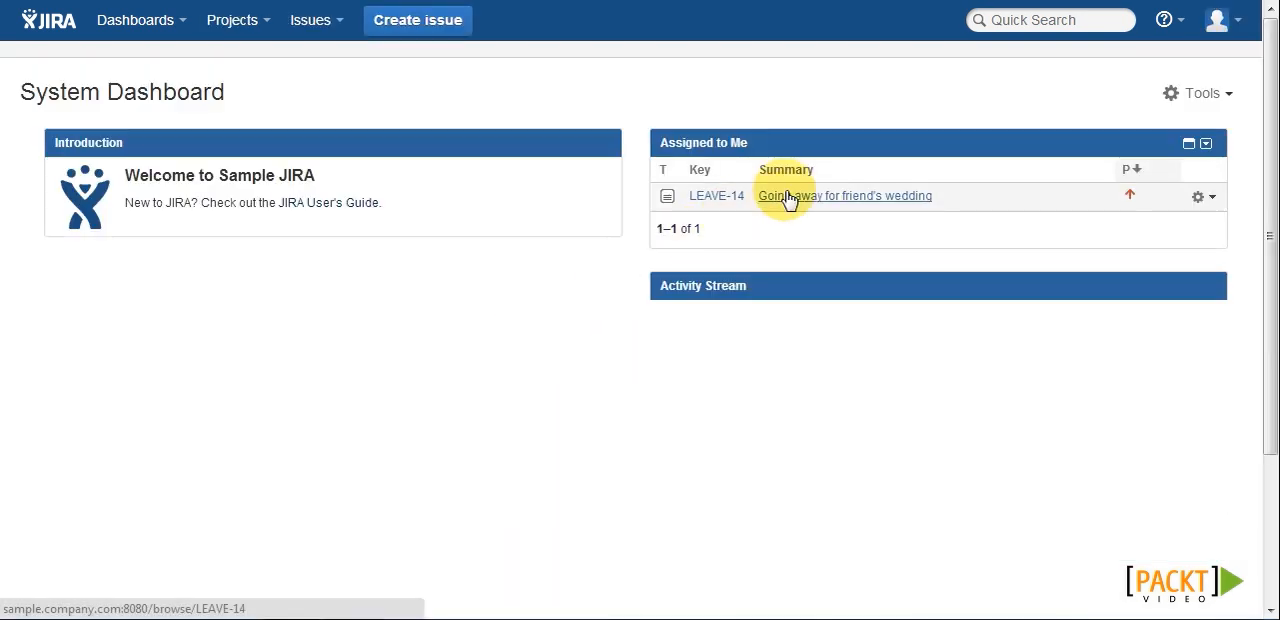
left_click(844, 196)
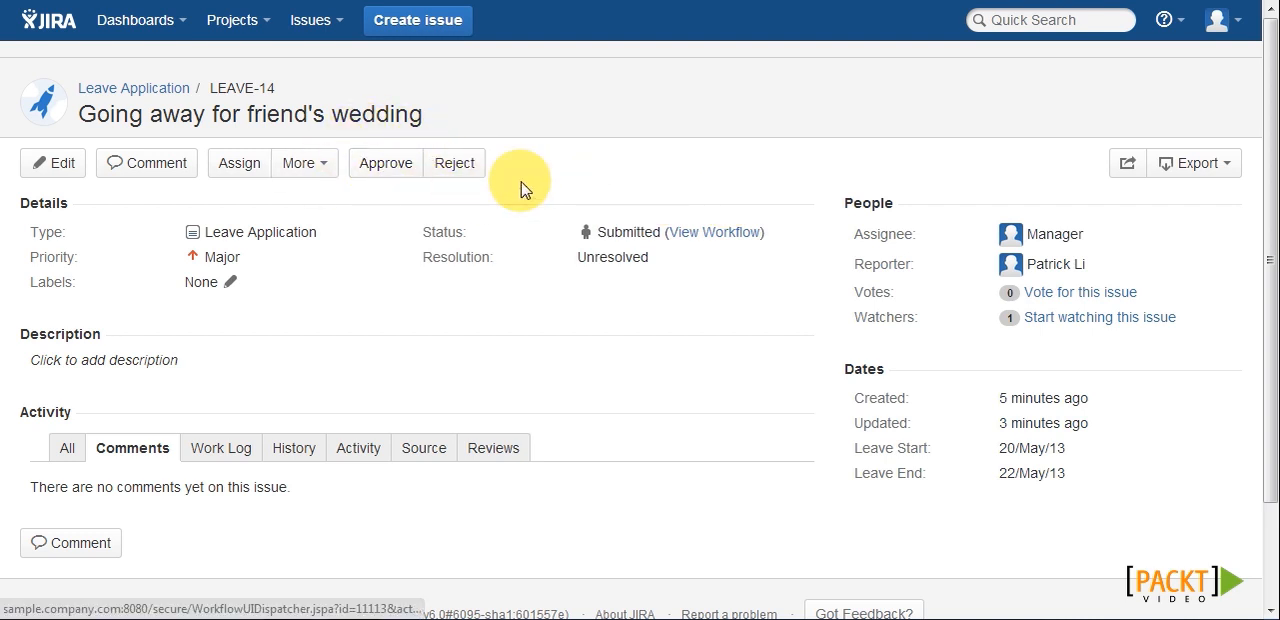
mouse_move(464, 136)
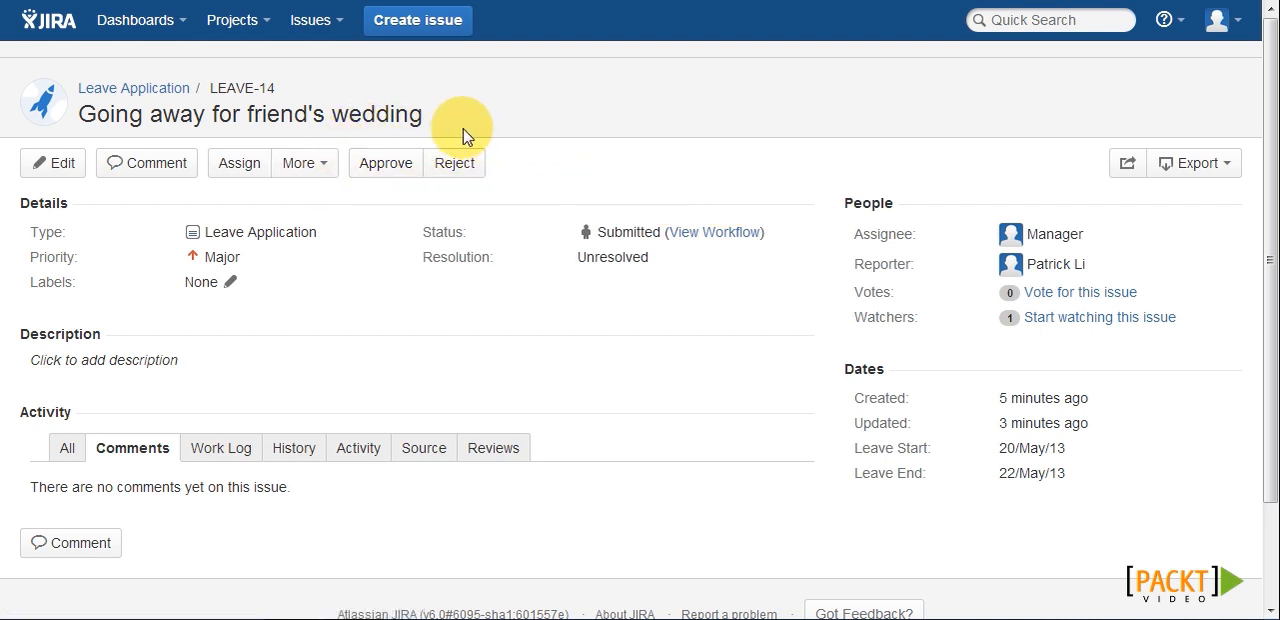